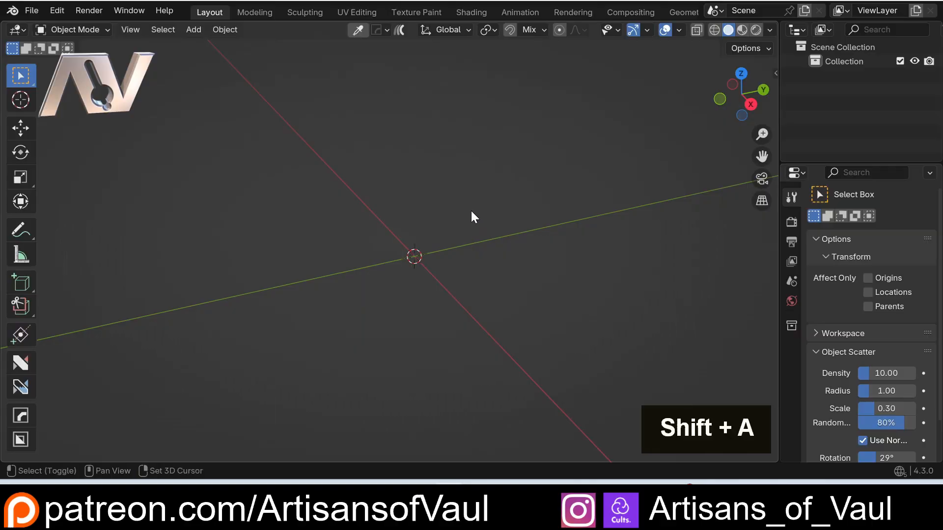
# Add a cube mesh about 4.49 units across at the world origin.
pyautogui.press('shift+a')
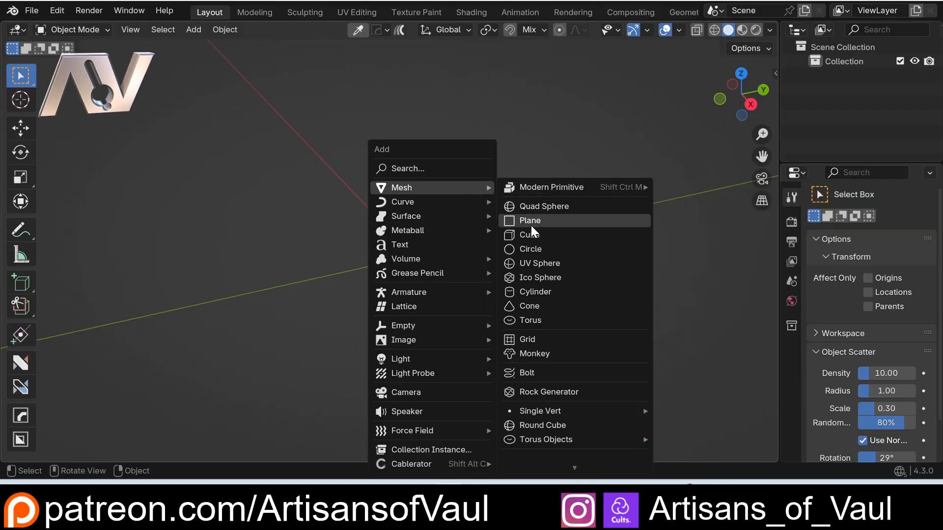
pyautogui.click(528, 235)
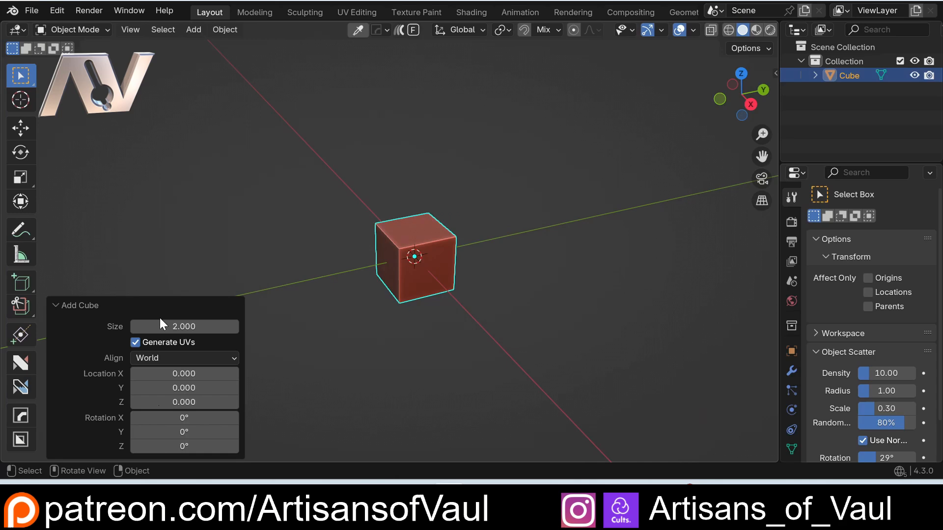
pyautogui.middleClick(373, 309)
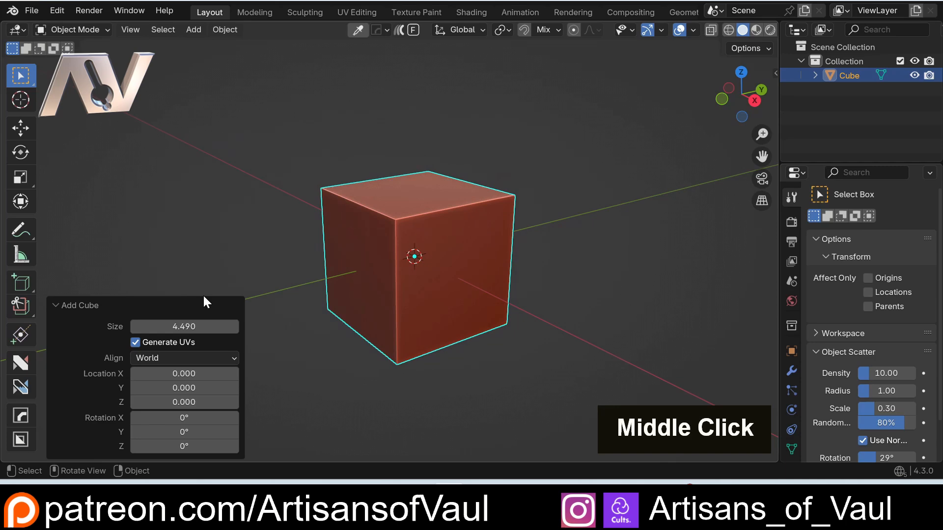
# Delete the cube and add a cylinder mesh at the origin in its place.
pyautogui.press('shift+a')
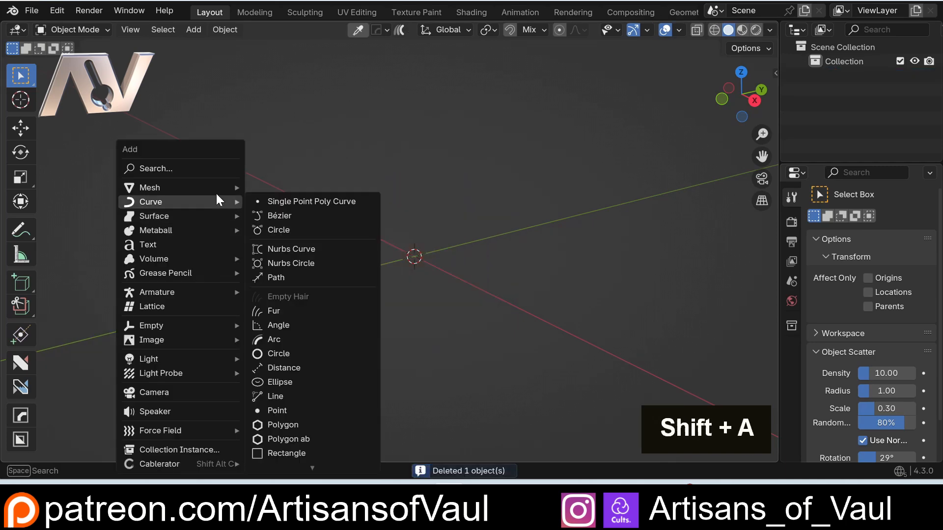
pyautogui.click(149, 186)
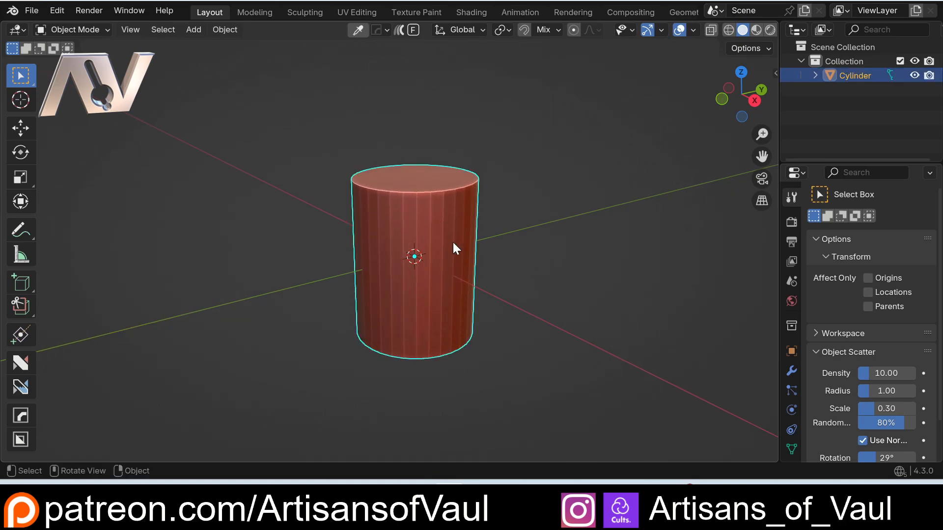
pyautogui.middleClick(352, 236)
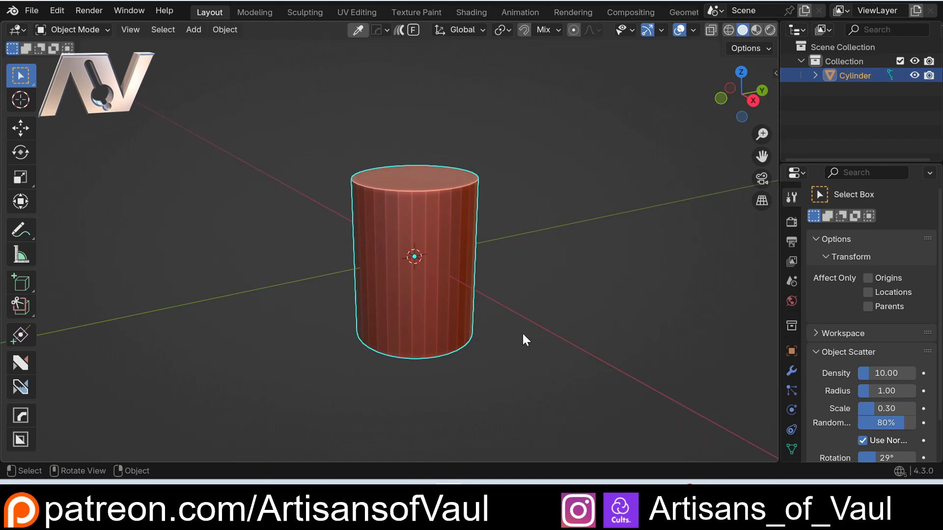
pyautogui.press('shift')
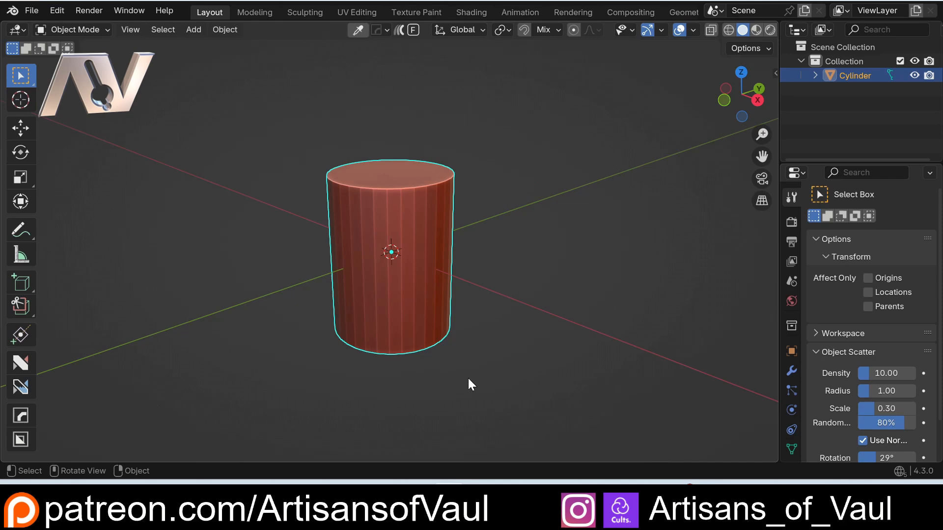
pyautogui.moveTo(607, 197)
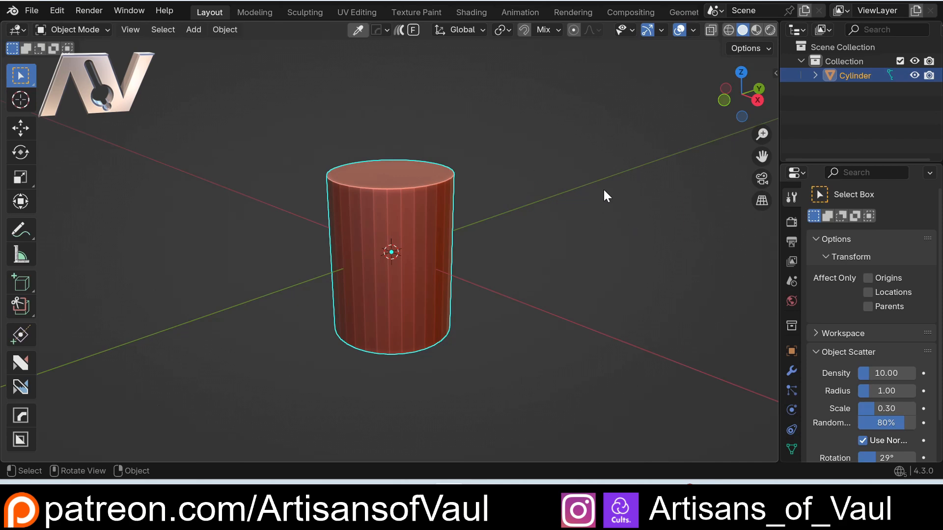
# Set the cylinder's scale to 2 on X, Y and Z in the Item properties, making it 8.12 × 8.12 × 10.86.
pyautogui.press('n')
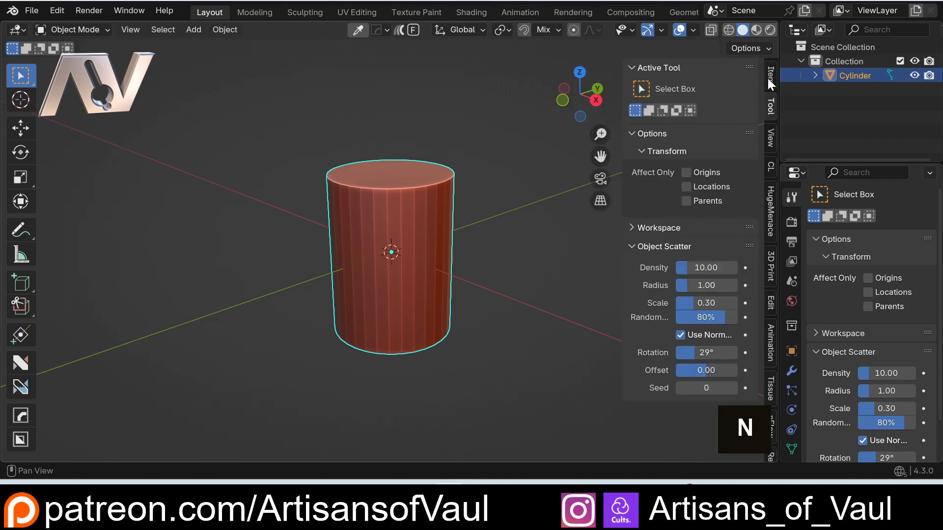
pyautogui.click(770, 76)
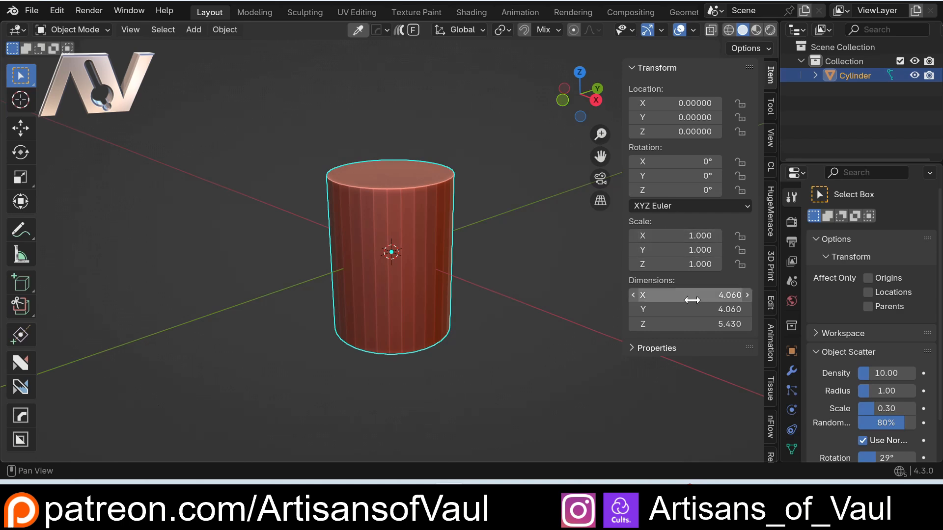
pyautogui.doubleClick(674, 235)
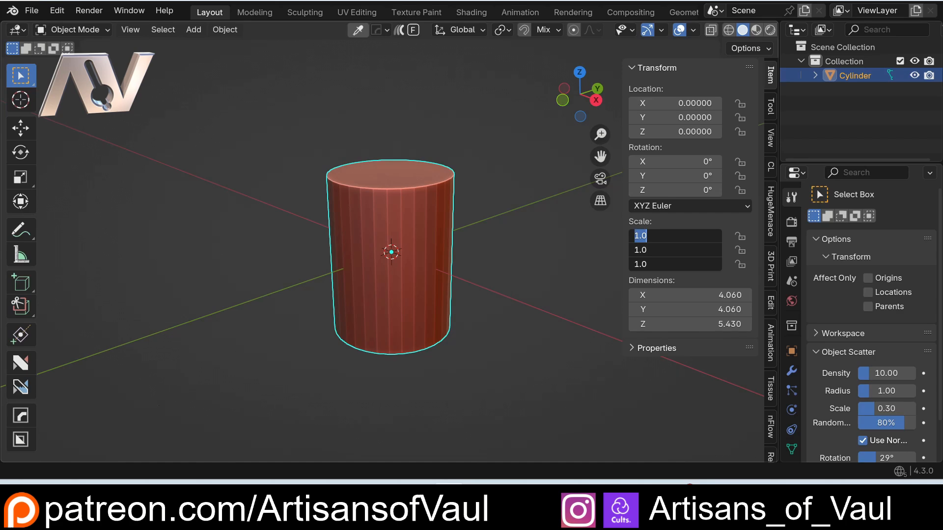
pyautogui.write('2')
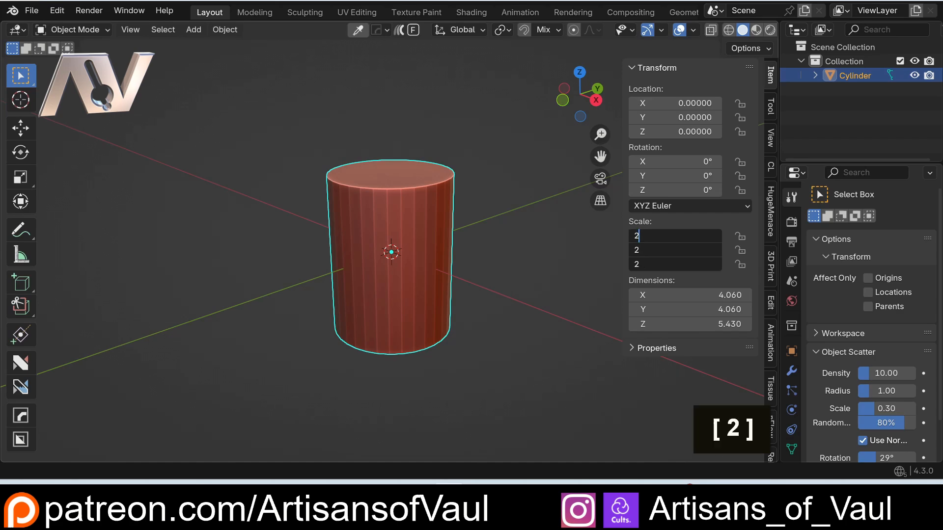
pyautogui.scroll(-3)
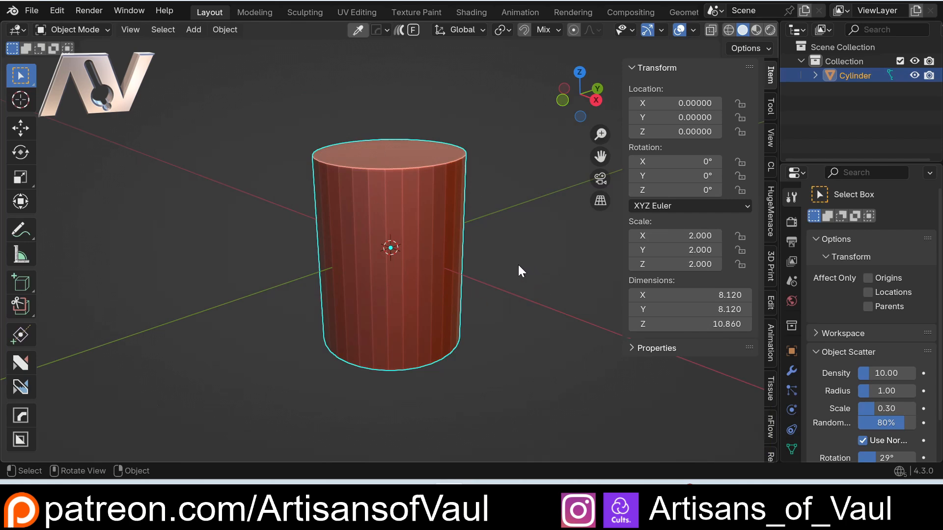
pyautogui.moveTo(696, 293)
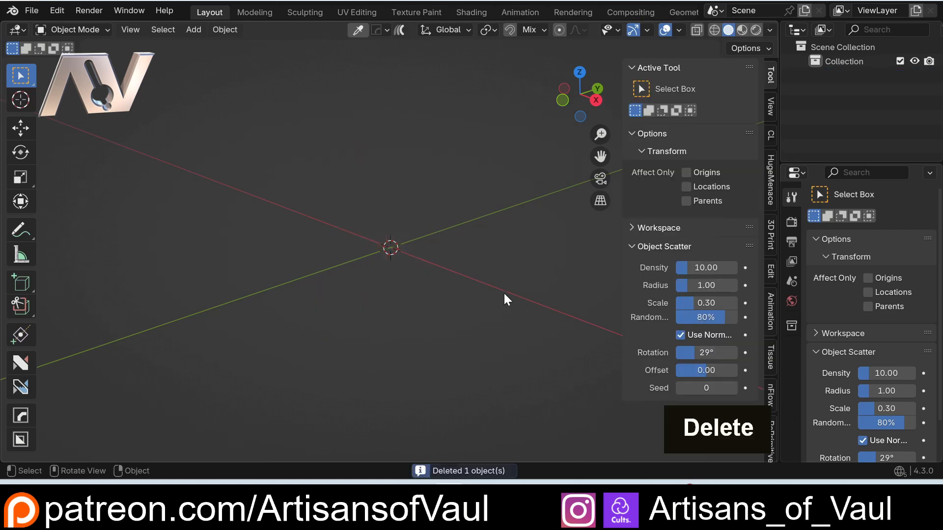
pyautogui.moveTo(65, 443)
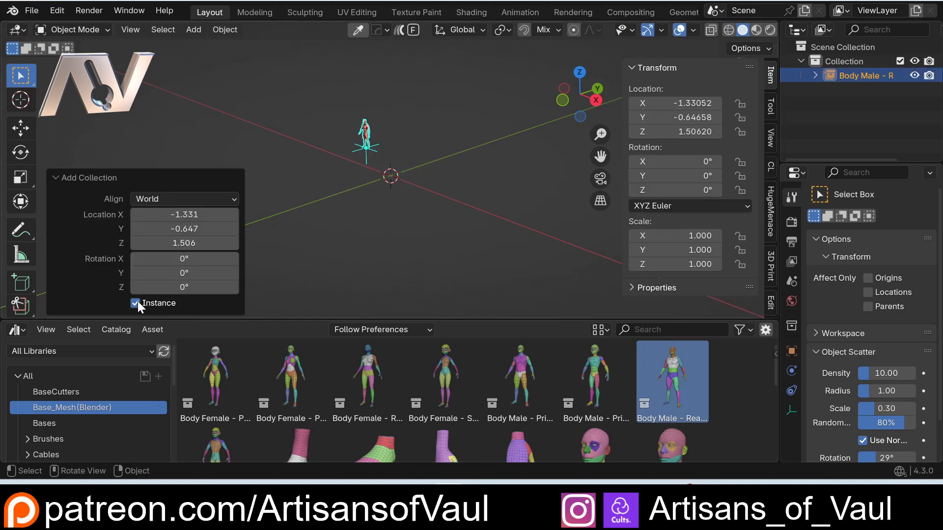
# Add the Body Male asset as a real mesh and set its scale to 2 on every axis.
pyautogui.click(135, 303)
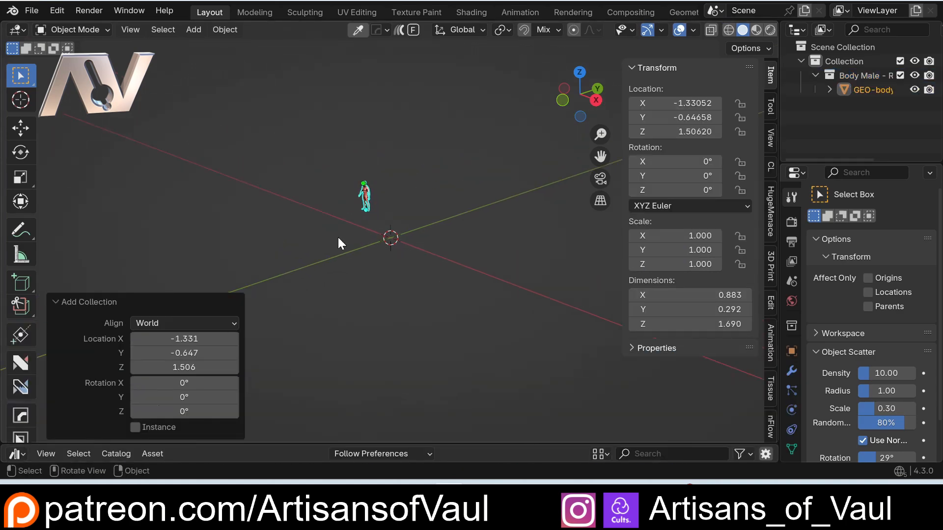
pyautogui.scroll(3)
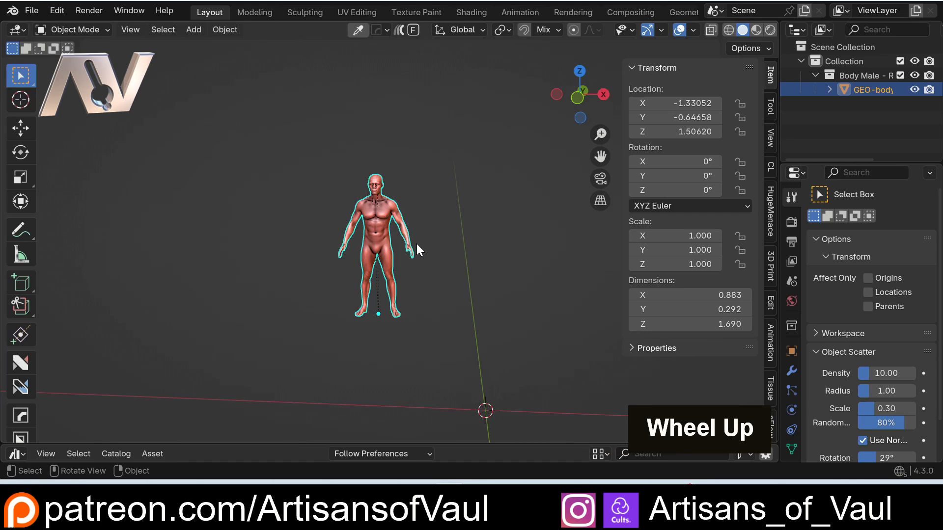
pyautogui.scroll(-3)
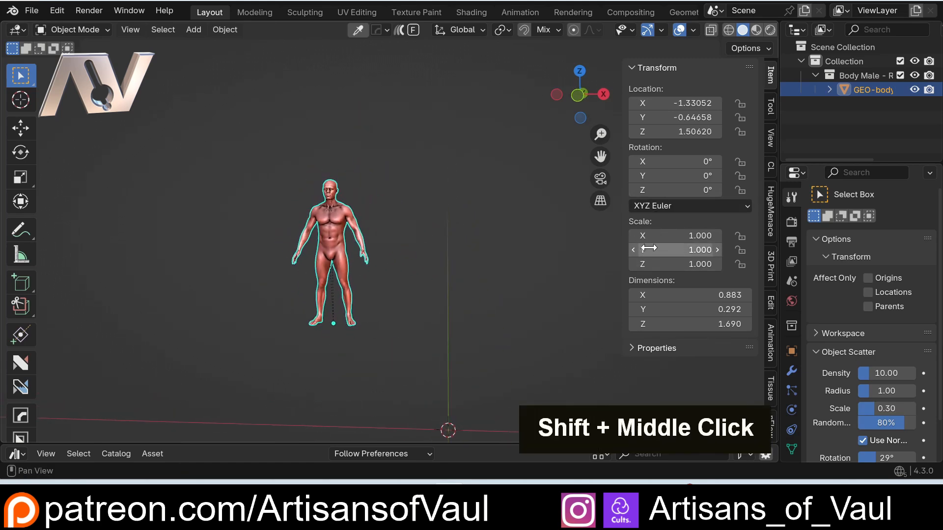
pyautogui.doubleClick(674, 235)
pyautogui.write('2.000')
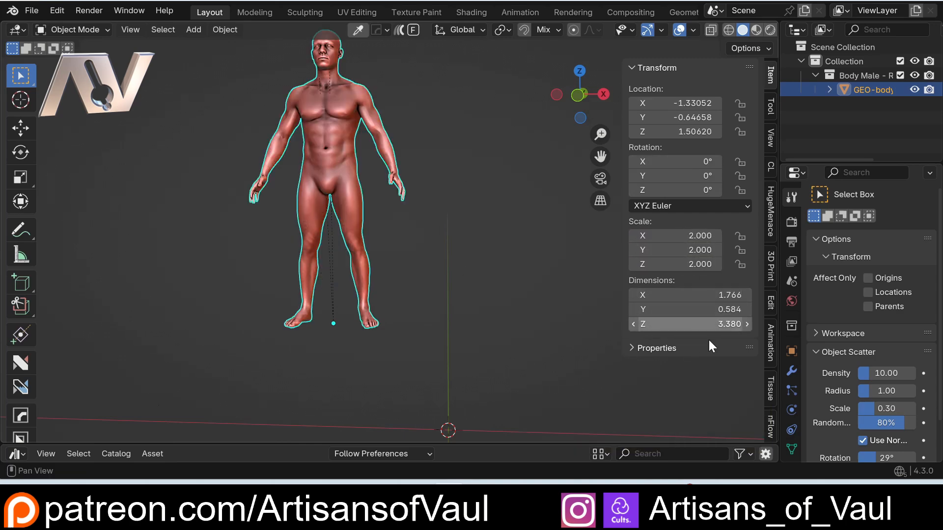
pyautogui.moveTo(526, 339)
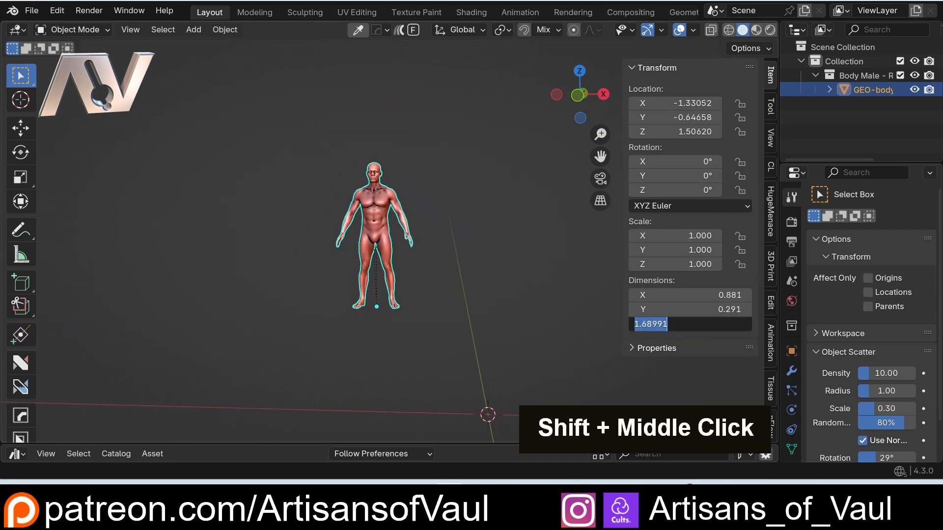
# Enter 20 for the body's Z dimension, then undo back to scale 1.
pyautogui.write('20.000')
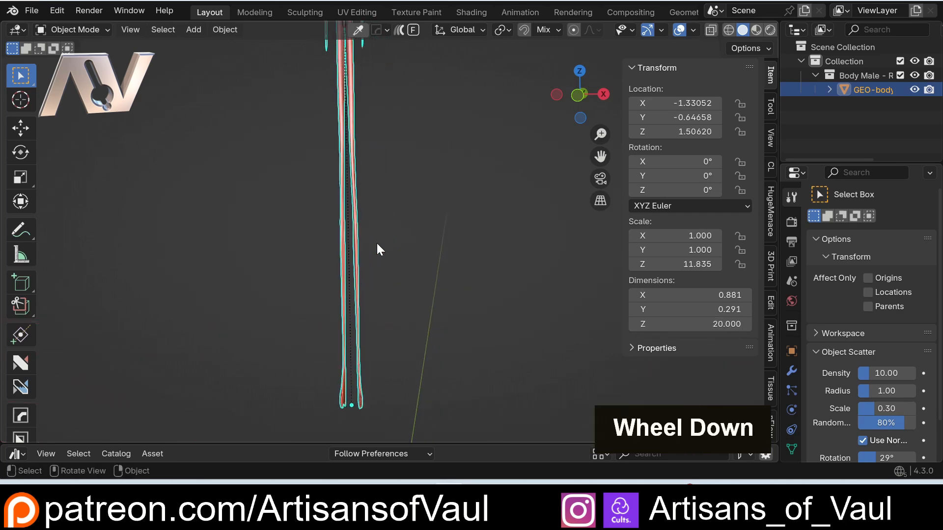
pyautogui.scroll(3)
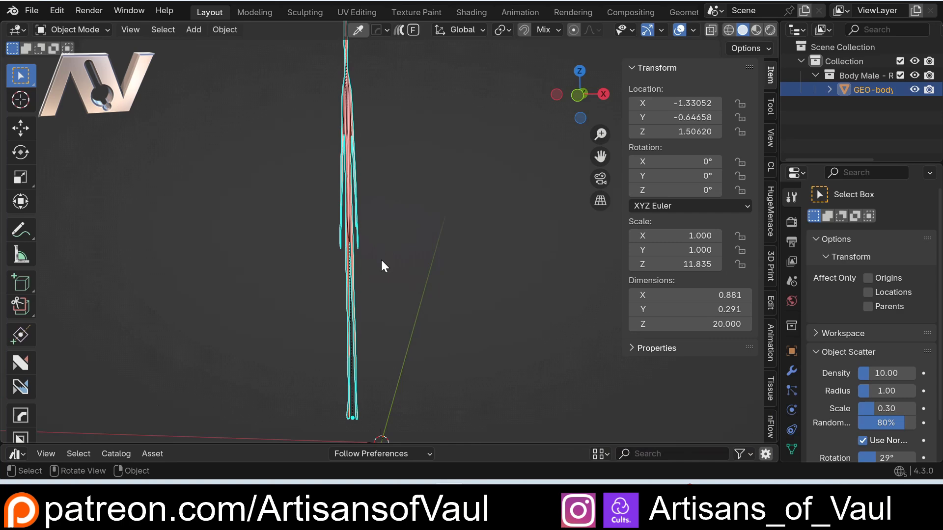
pyautogui.press('ctrl+z')
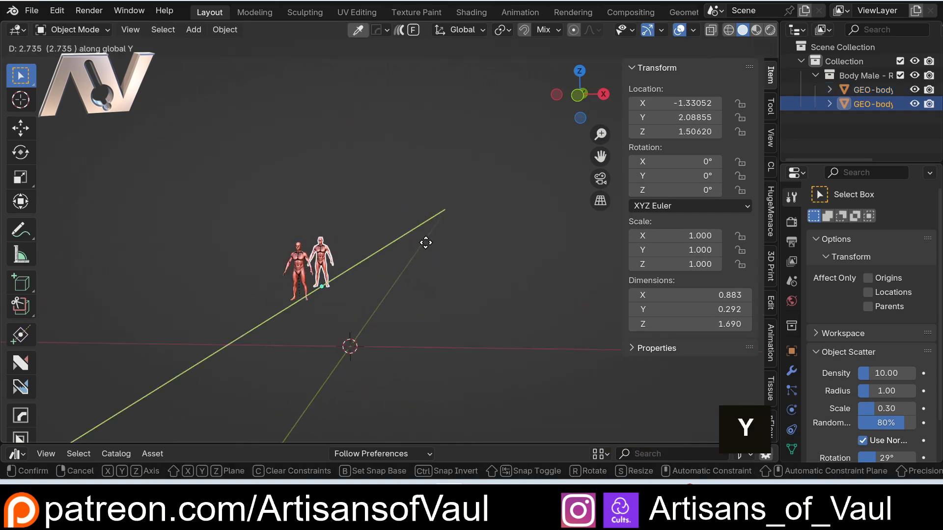
# Place the 20 m reference body to the side and bring the small 1.69-tall body into clear view.
pyautogui.click(389, 260)
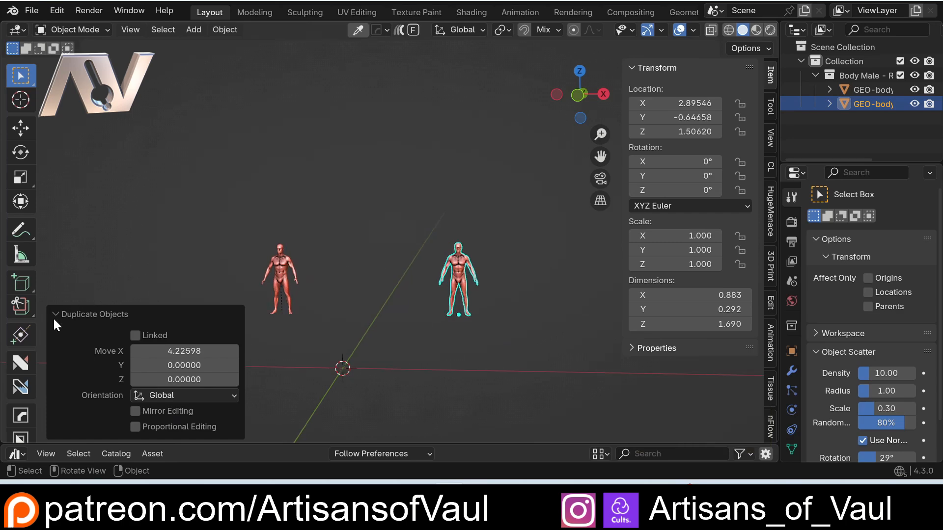
pyautogui.scroll(3)
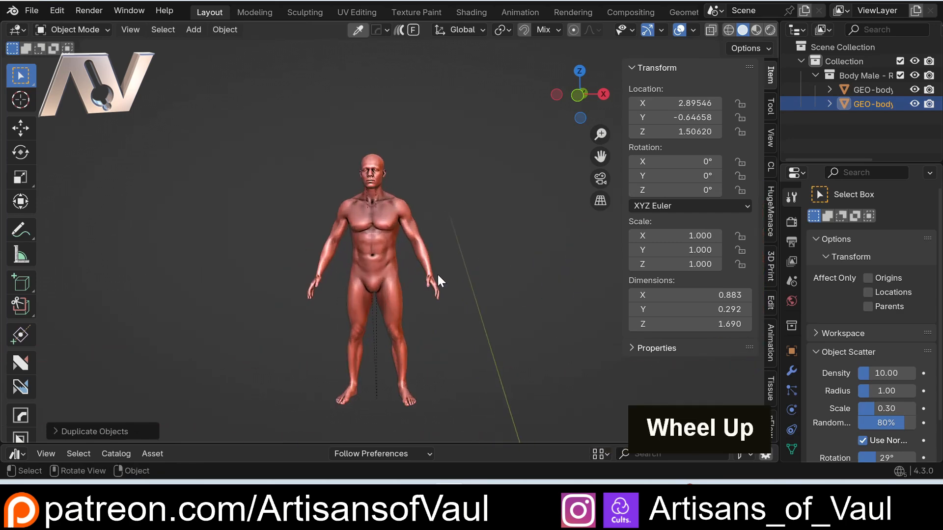
pyautogui.click(373, 271)
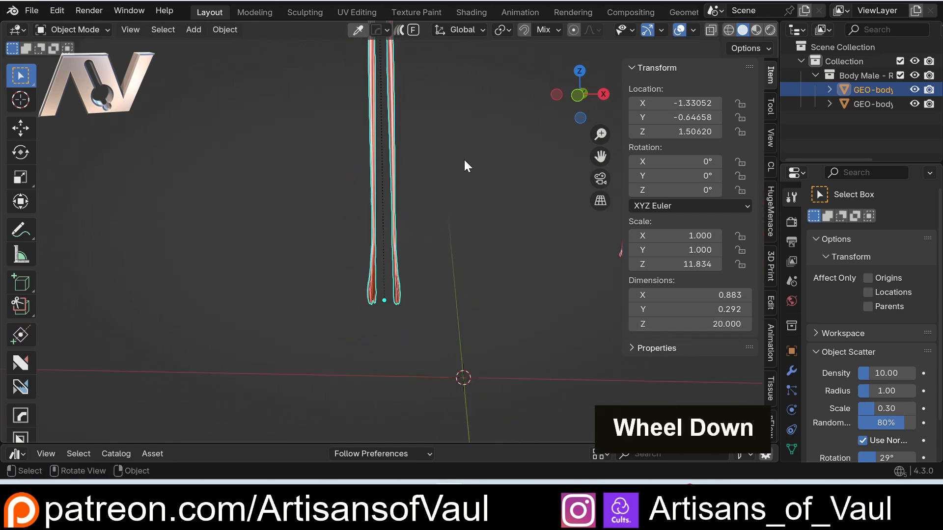
pyautogui.scroll(-3)
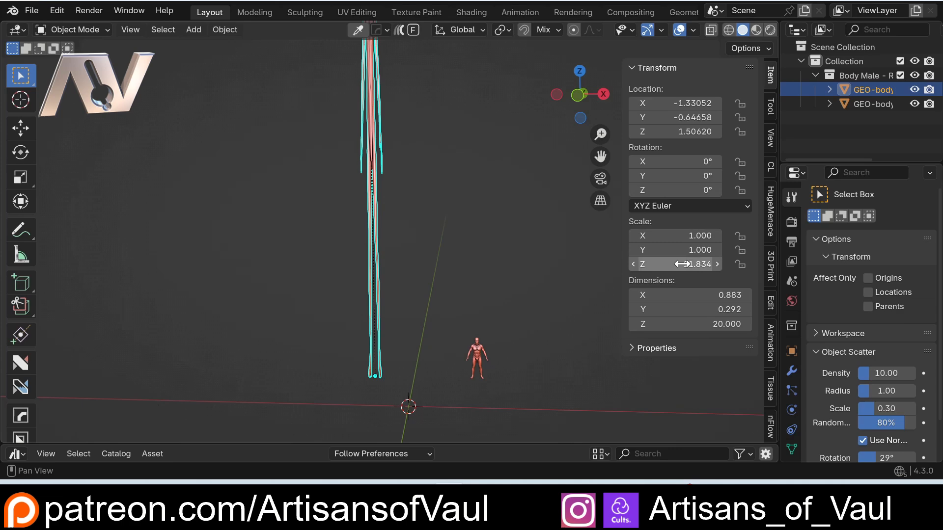
pyautogui.moveTo(679, 265)
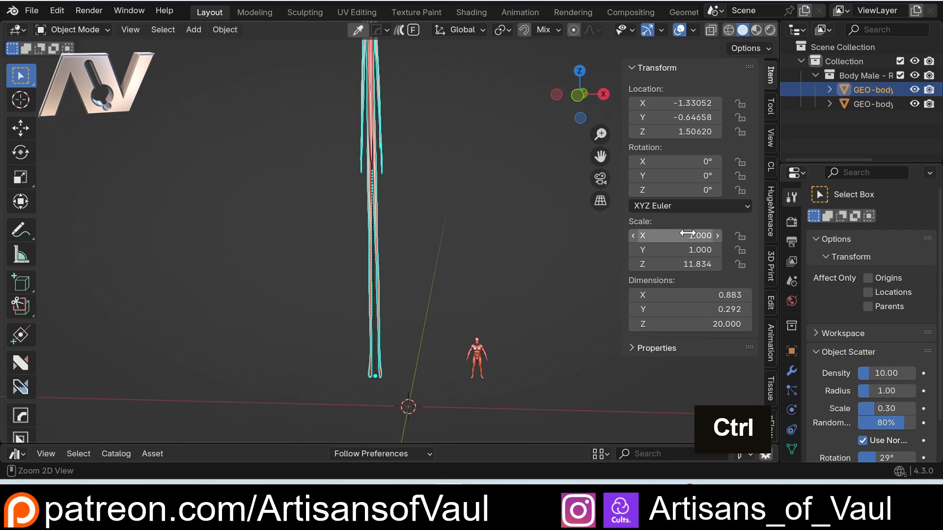
pyautogui.scroll(-3)
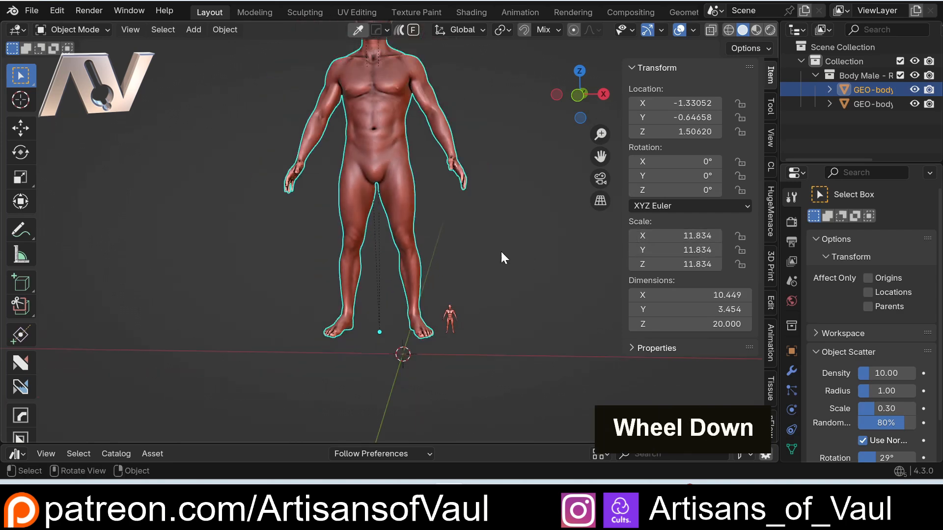
pyautogui.middleClick(508, 239)
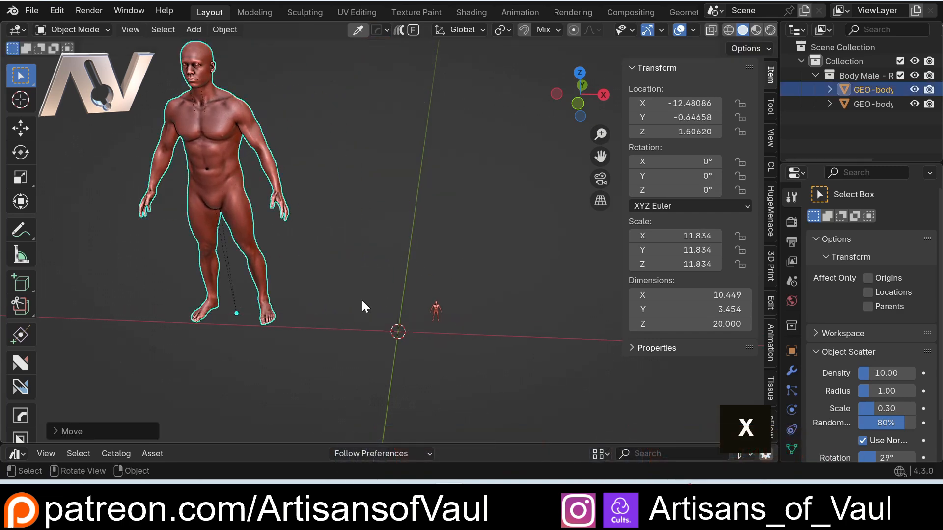
pyautogui.middleClick(360, 303)
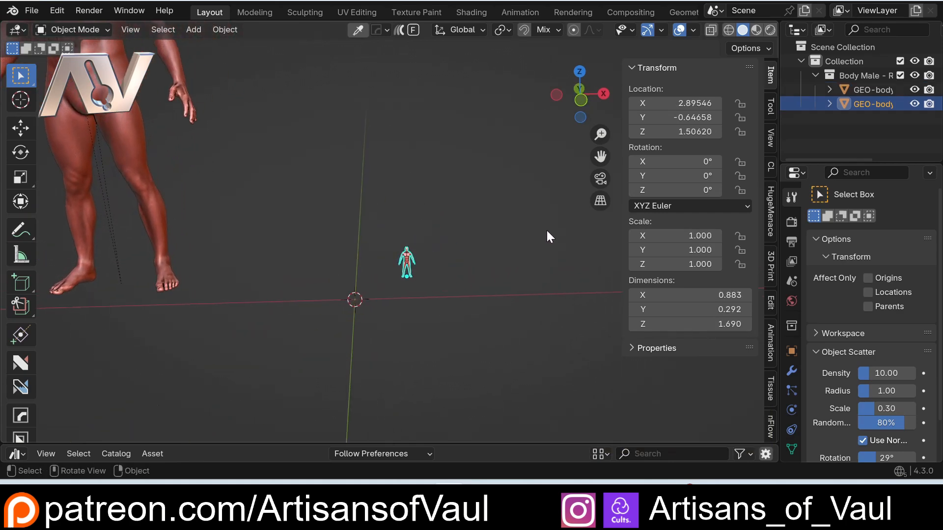
pyautogui.moveTo(524, 221)
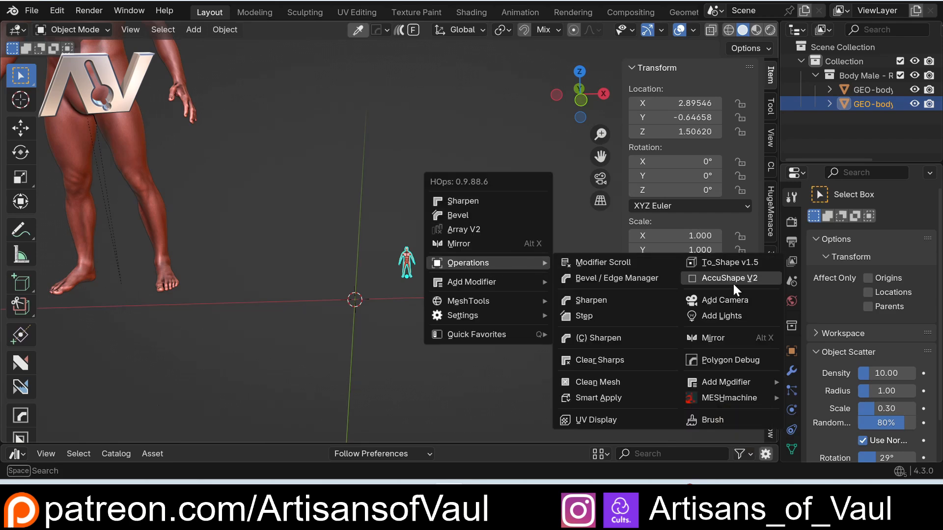
# Launch HardOps AccuShape V2 on the small body, showing its 0.883 × 0.2919 × 1.6901 cage.
pyautogui.click(730, 278)
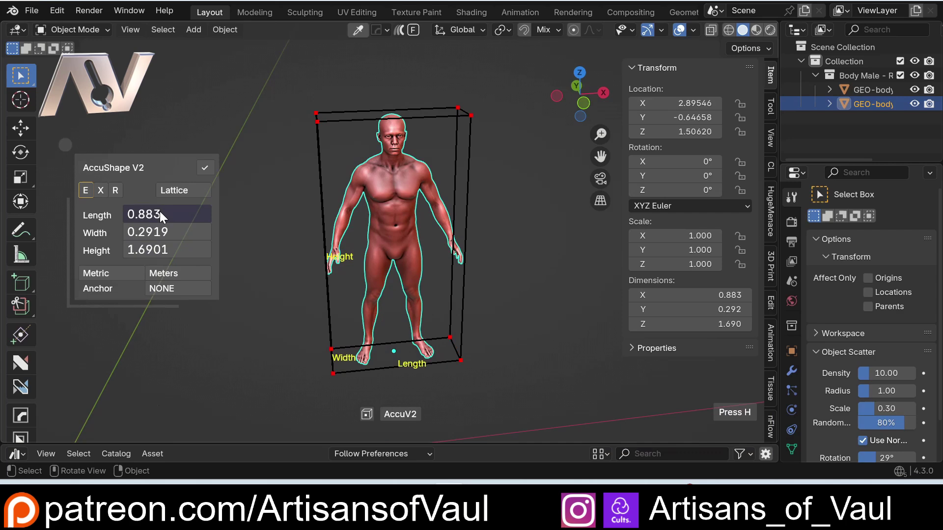
pyautogui.moveTo(163, 273)
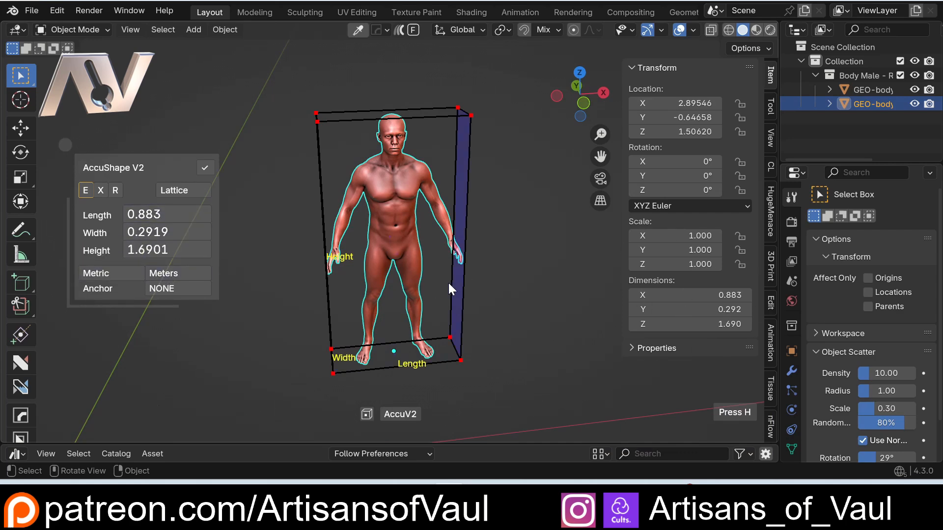
# Keep metric units, anchor the cage at BOTTOM and set height 20 so it reads 10.4491 × 3.4542 × 20.
pyautogui.click(111, 273)
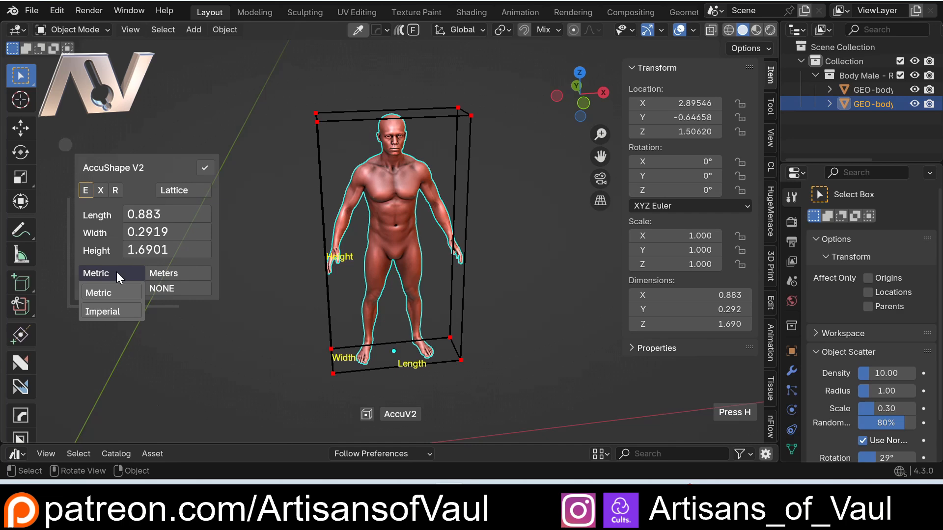
pyautogui.click(98, 293)
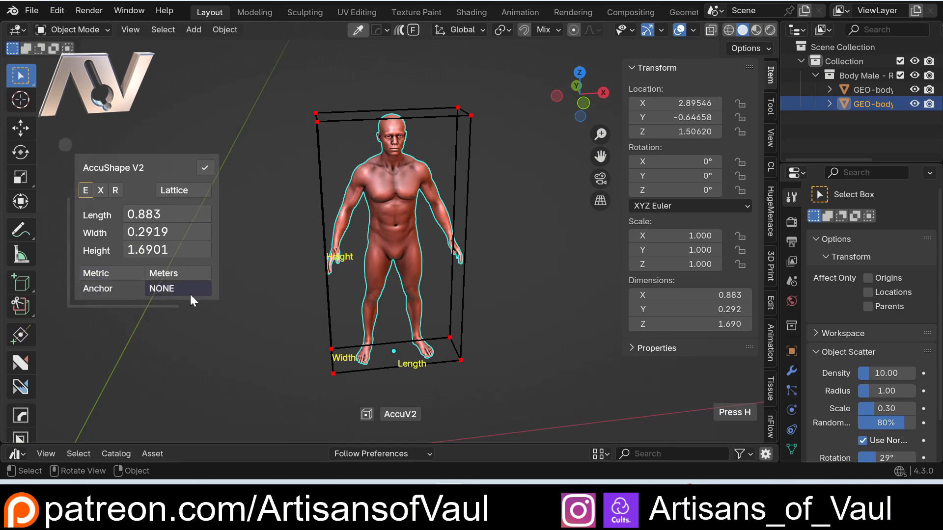
pyautogui.click(175, 288)
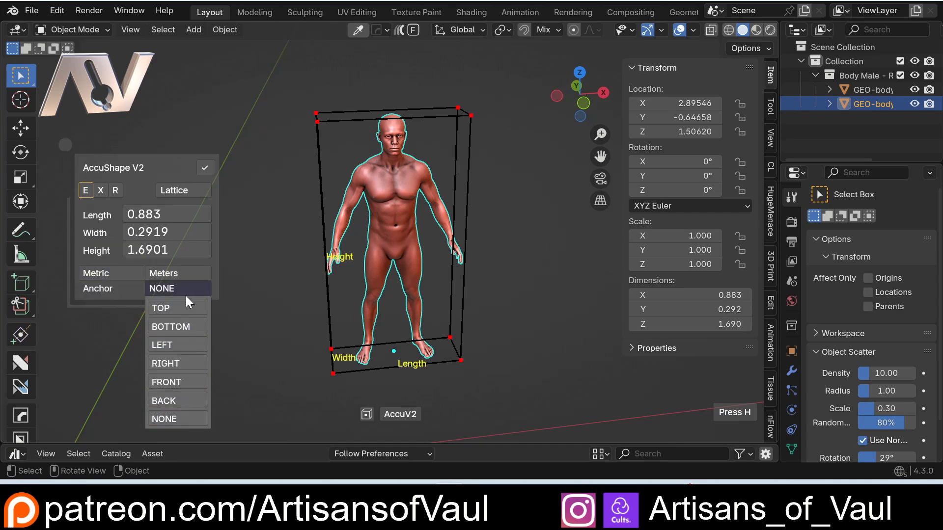
pyautogui.middleClick(385, 355)
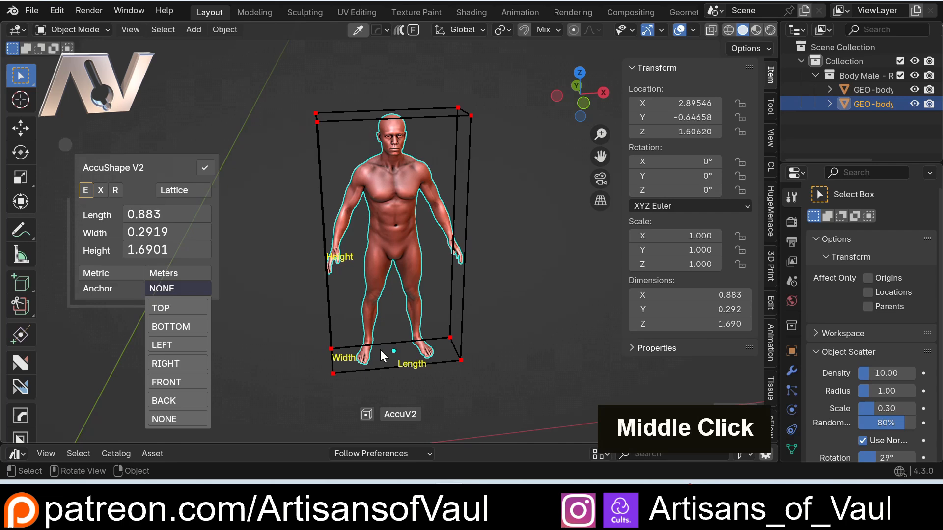
pyautogui.moveTo(370, 170)
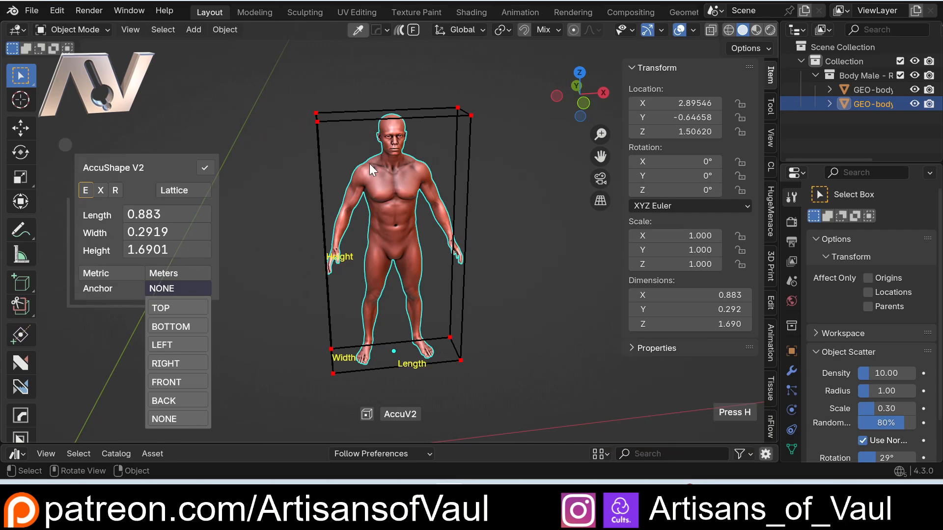
pyautogui.click(170, 326)
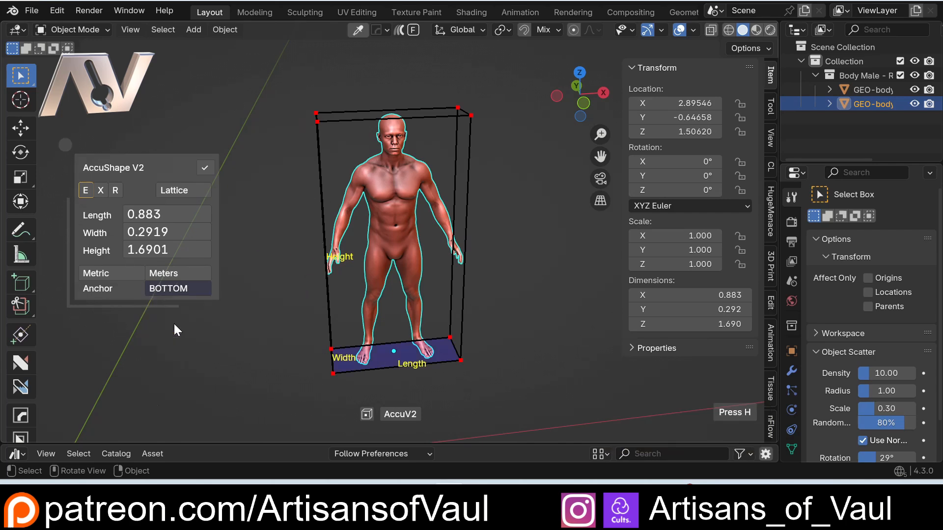
pyautogui.middleClick(393, 241)
pyautogui.write('20')
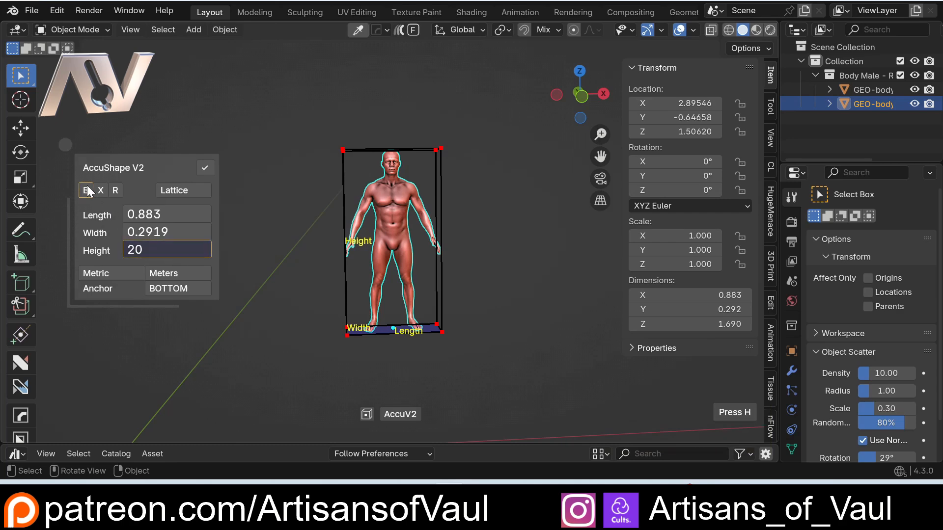
pyautogui.moveTo(85, 212)
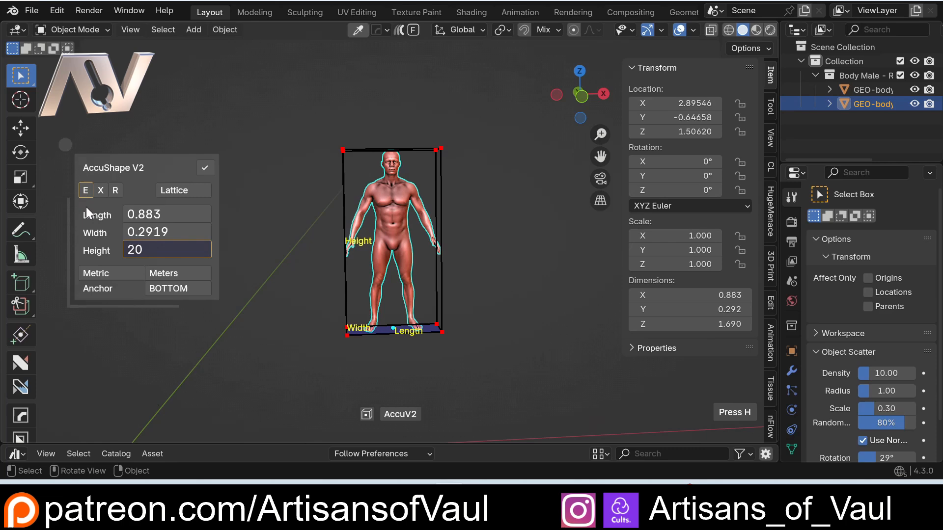
pyautogui.scroll(-3)
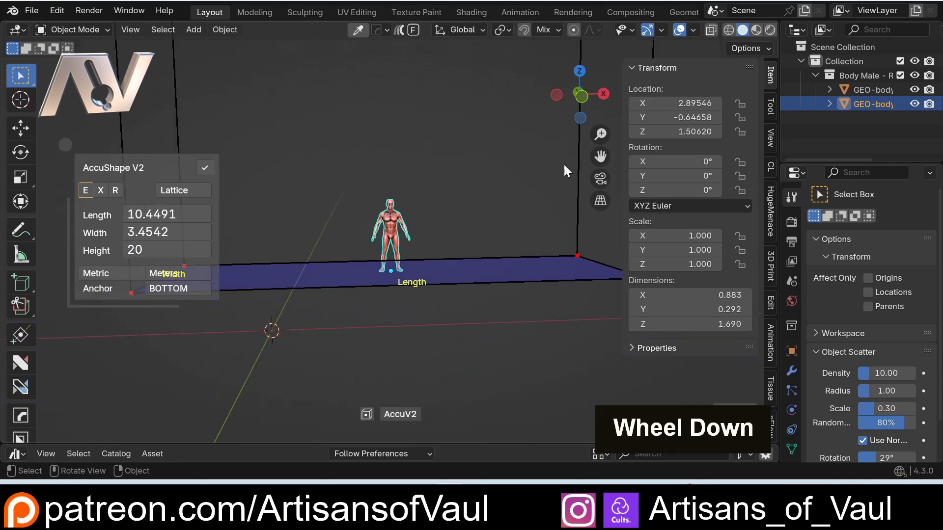
pyautogui.middleClick(473, 237)
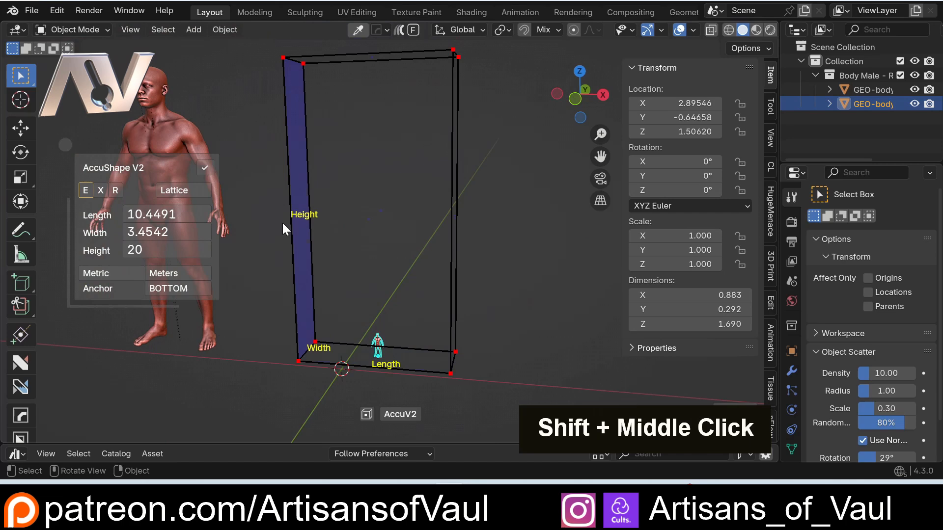
# Confirm the AccuShape resize so the small body measures 10.449 × 3.454 × 20 m.
pyautogui.press('space')
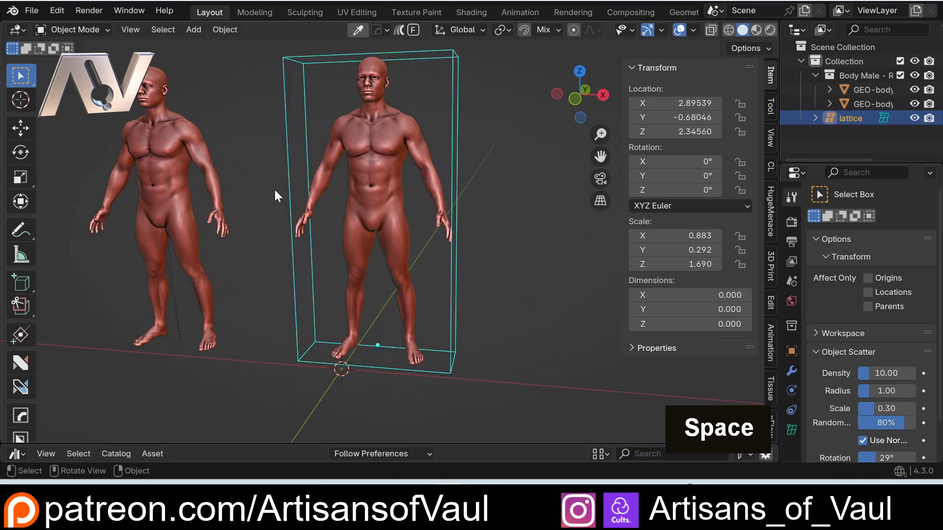
pyautogui.middleClick(277, 192)
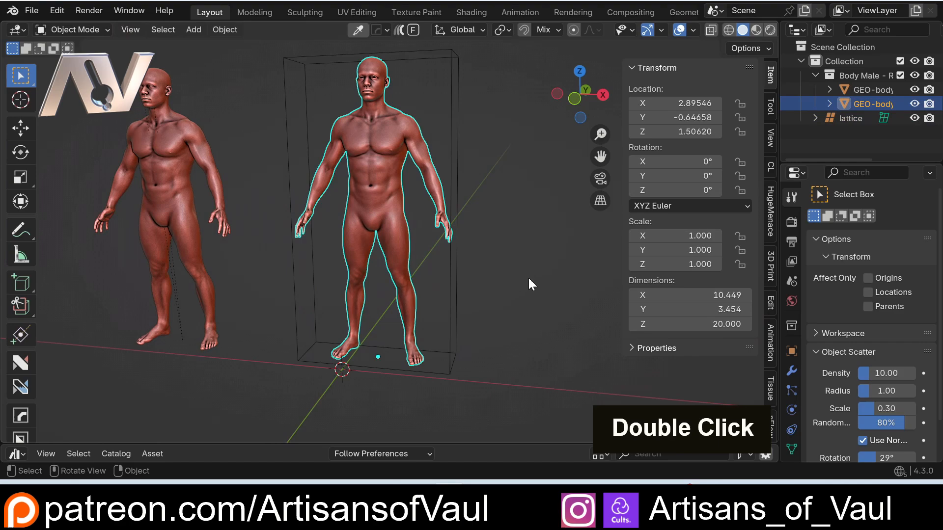
pyautogui.middleClick(467, 218)
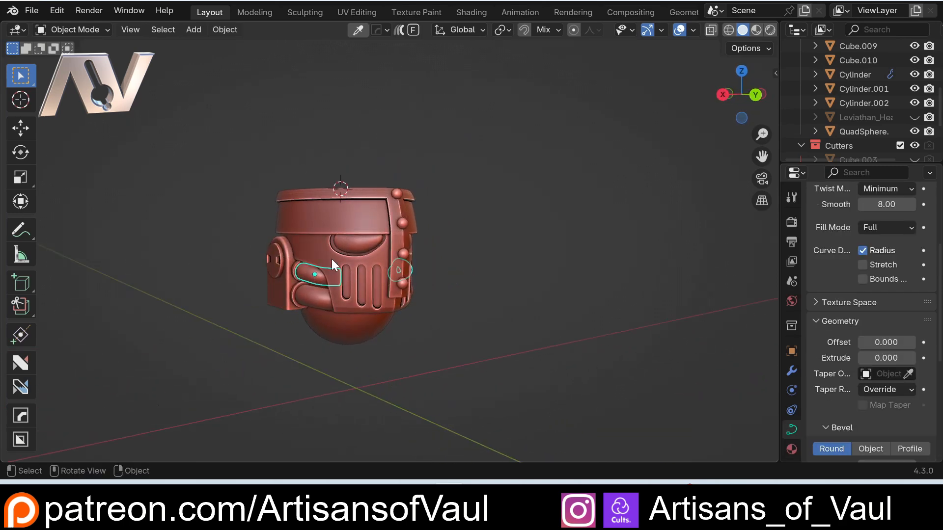
pyautogui.click(312, 282)
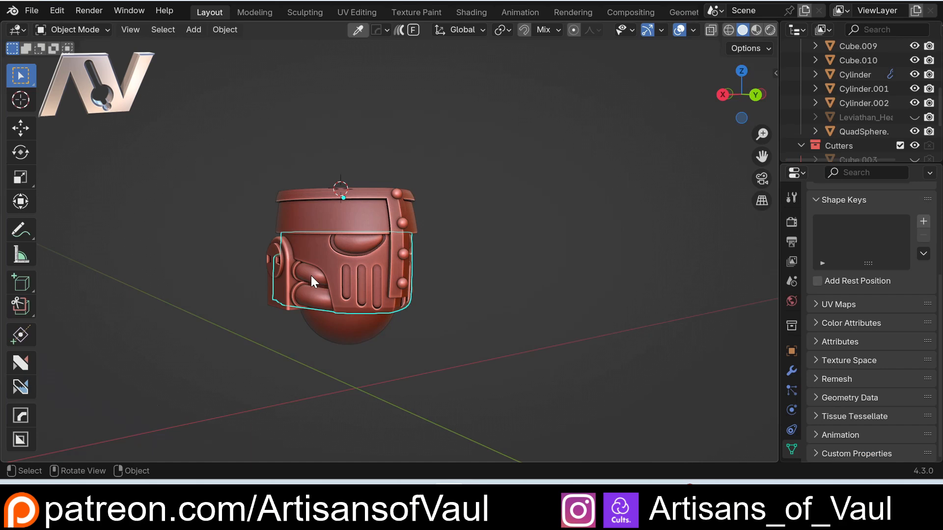
pyautogui.scroll(3)
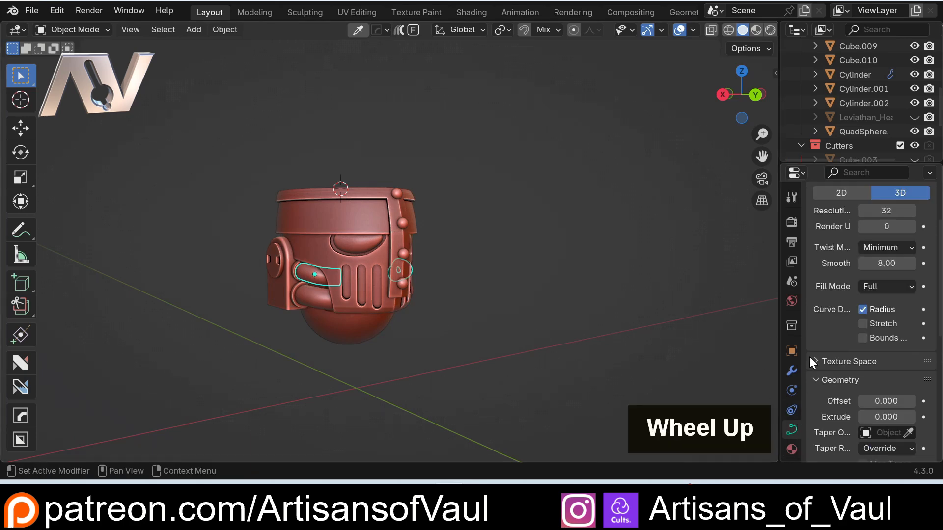
pyautogui.scroll(-3)
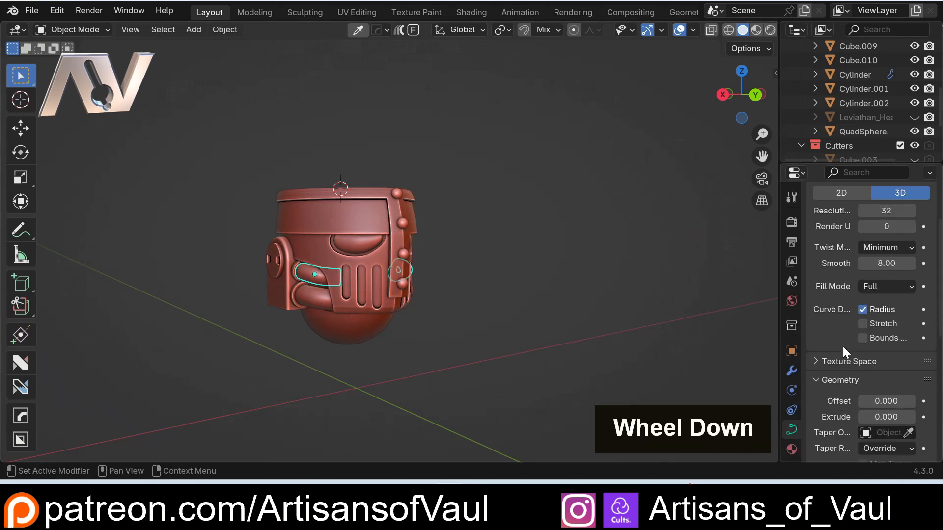
pyautogui.scroll(-3)
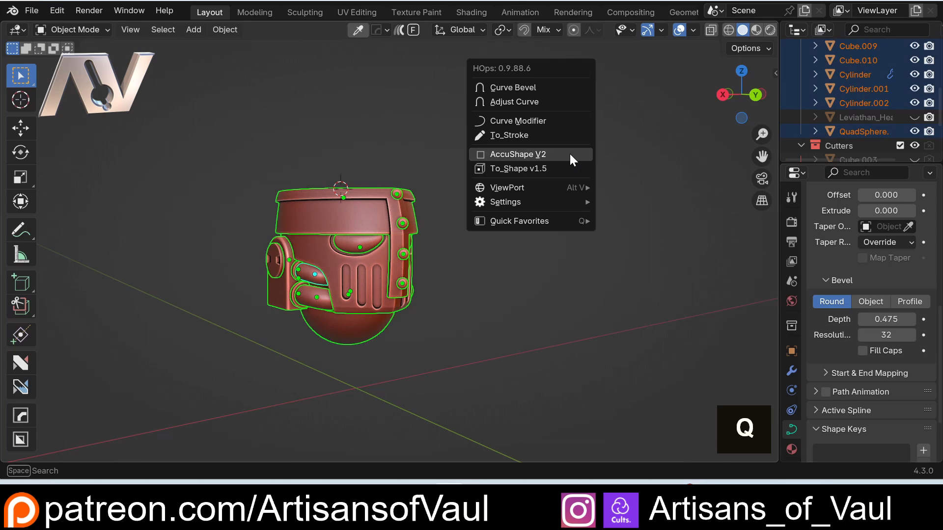
pyautogui.moveTo(520, 223)
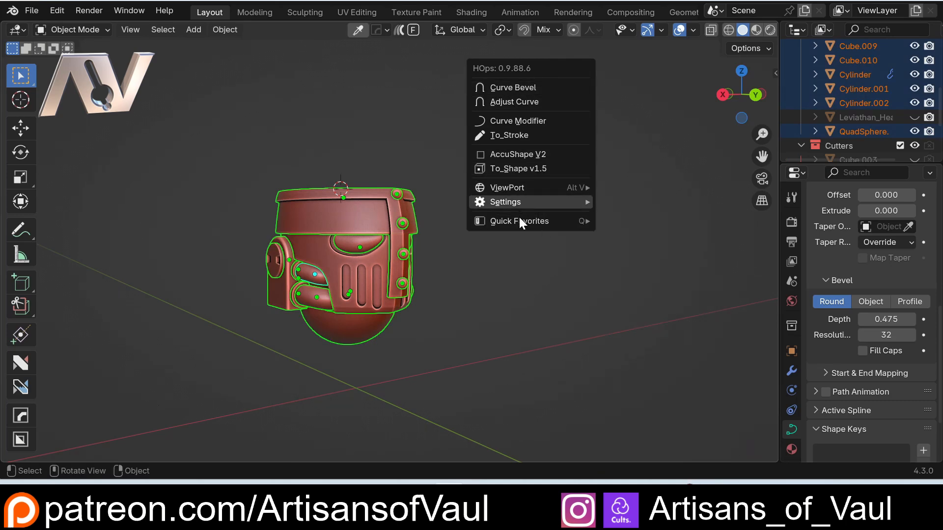
pyautogui.moveTo(552, 165)
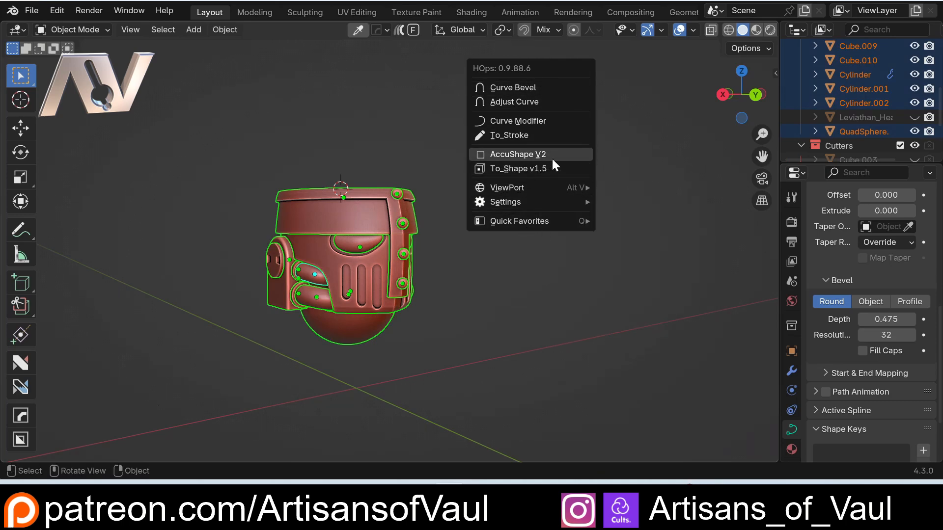
# Launch AccuShape V2 on all helmet parts, showing a 7.6745 × 9.4764 × 8.0852 cage.
pyautogui.click(517, 154)
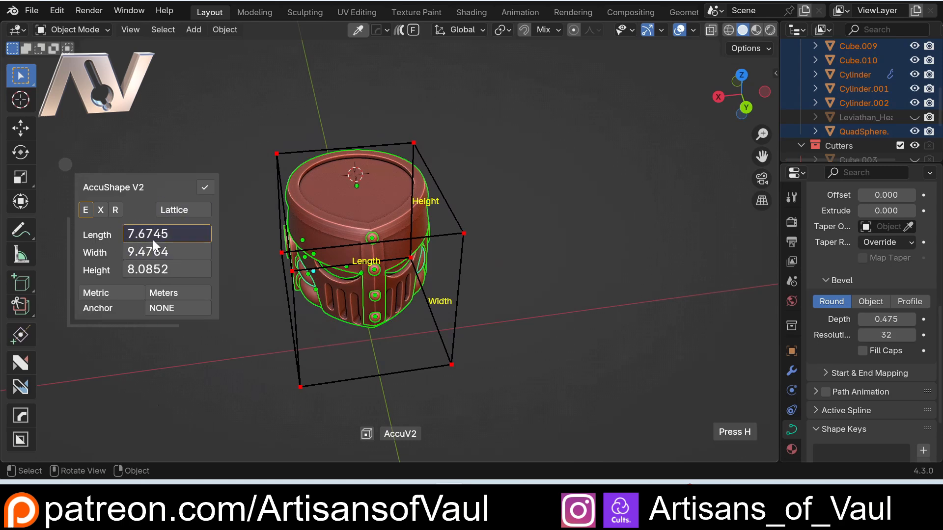
# Apply an AccuShape length of 6.5 m so a lattice deforms all helmet parts together.
pyautogui.write('6.5')
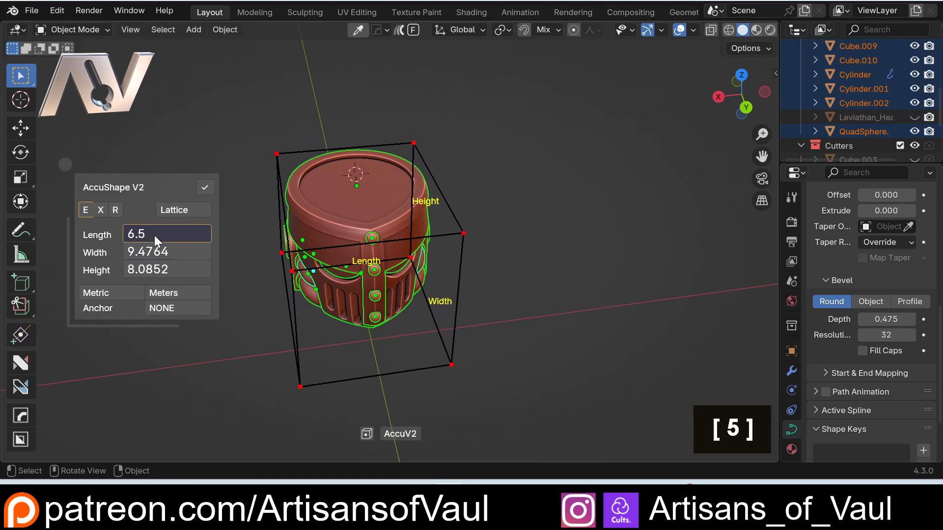
pyautogui.middleClick(312, 219)
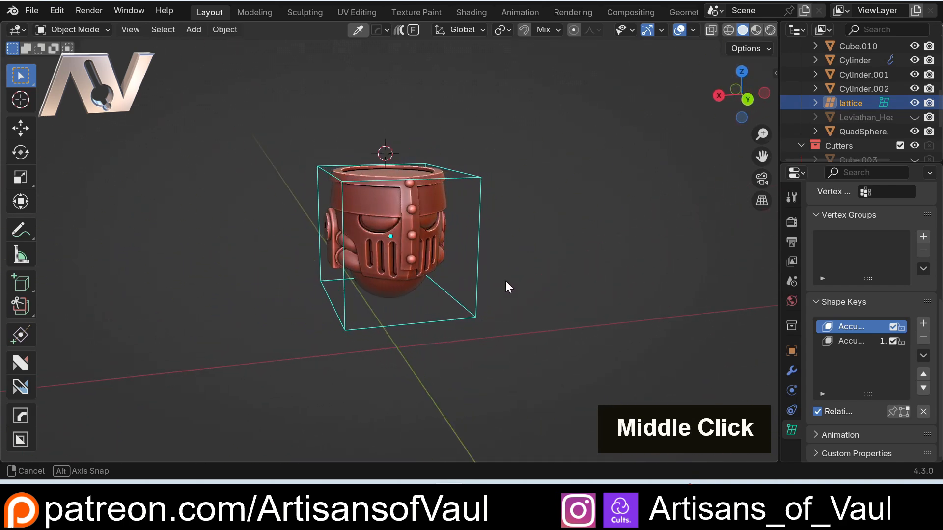
pyautogui.middleClick(508, 287)
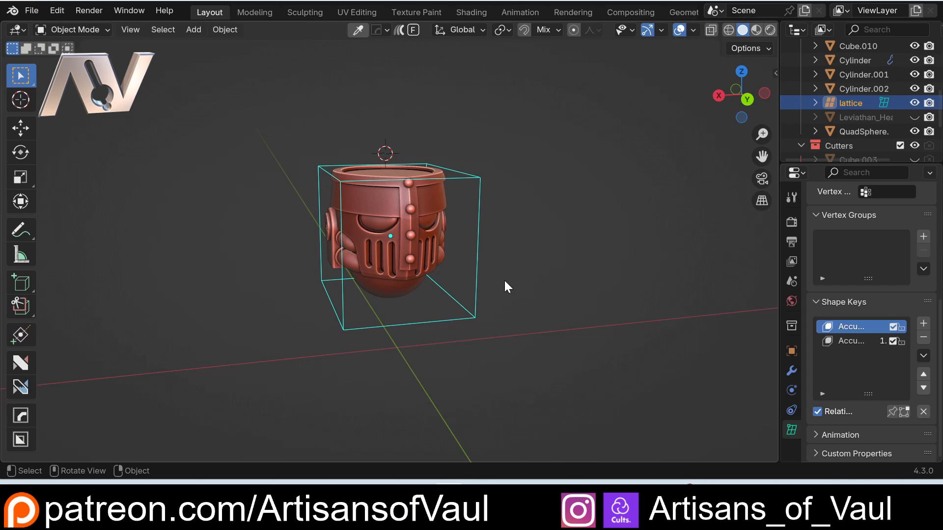